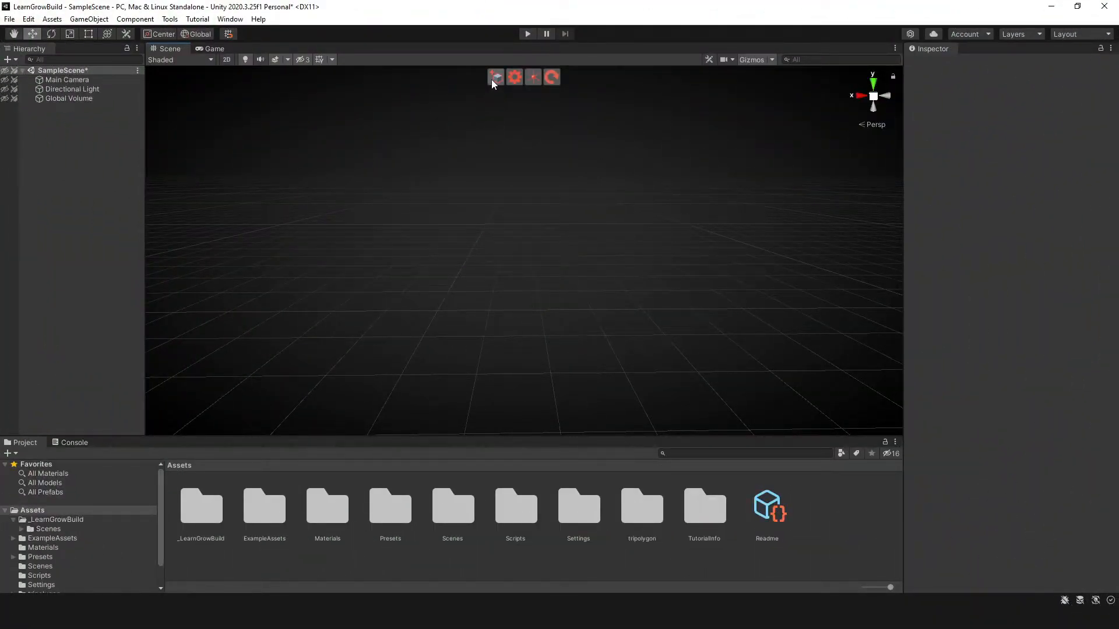
mouse_move(495, 77)
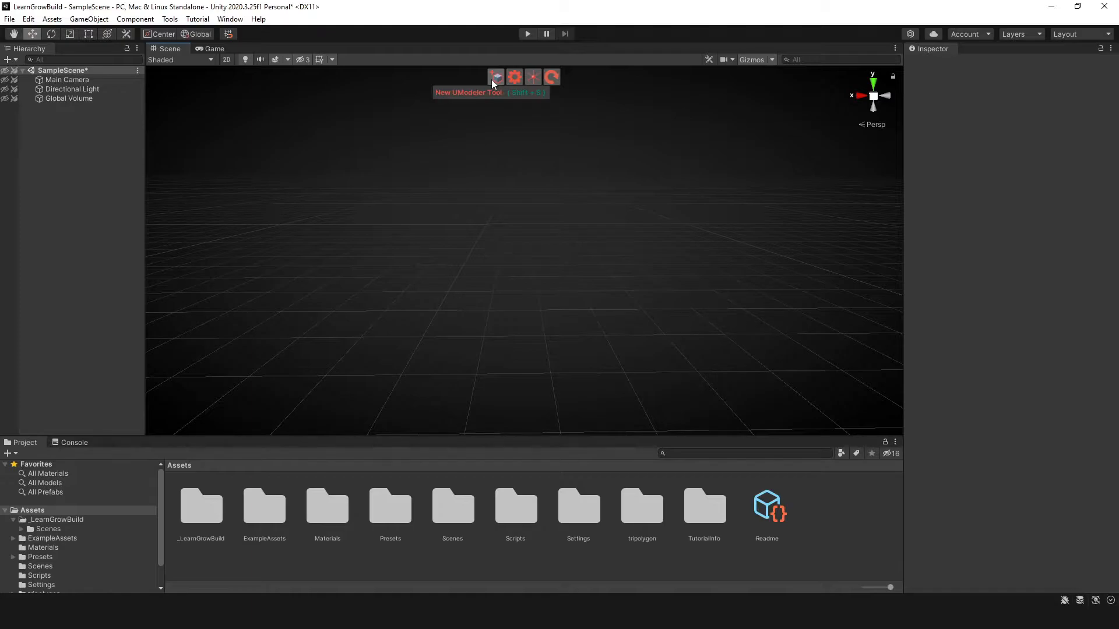
Create a new UModeler Object from the Scene view toolbar
left_click(494, 77)
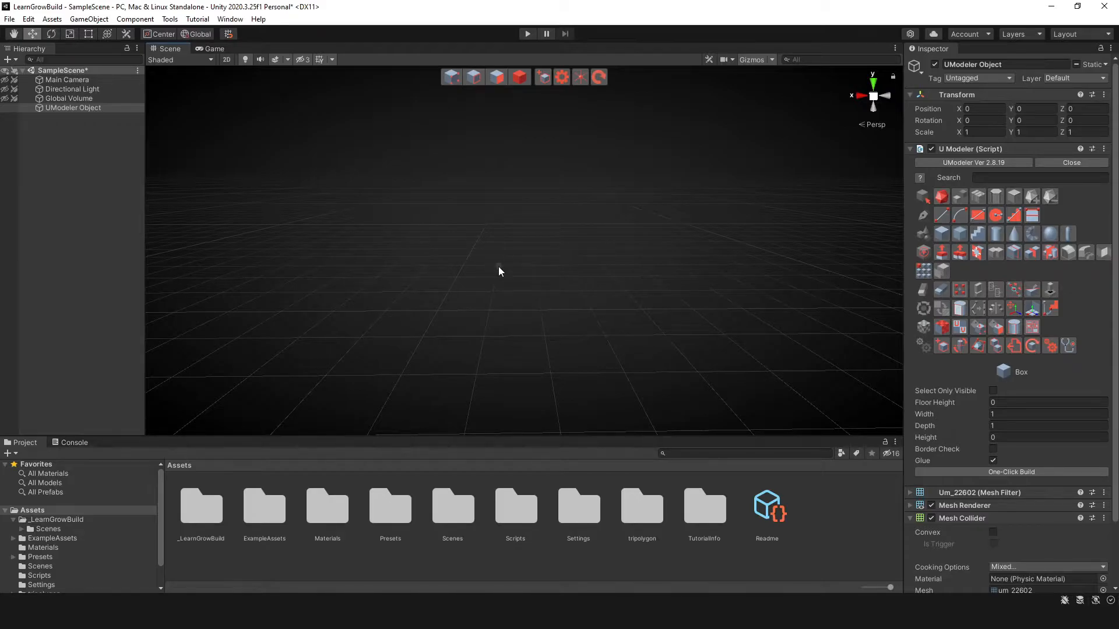
mouse_move(871, 272)
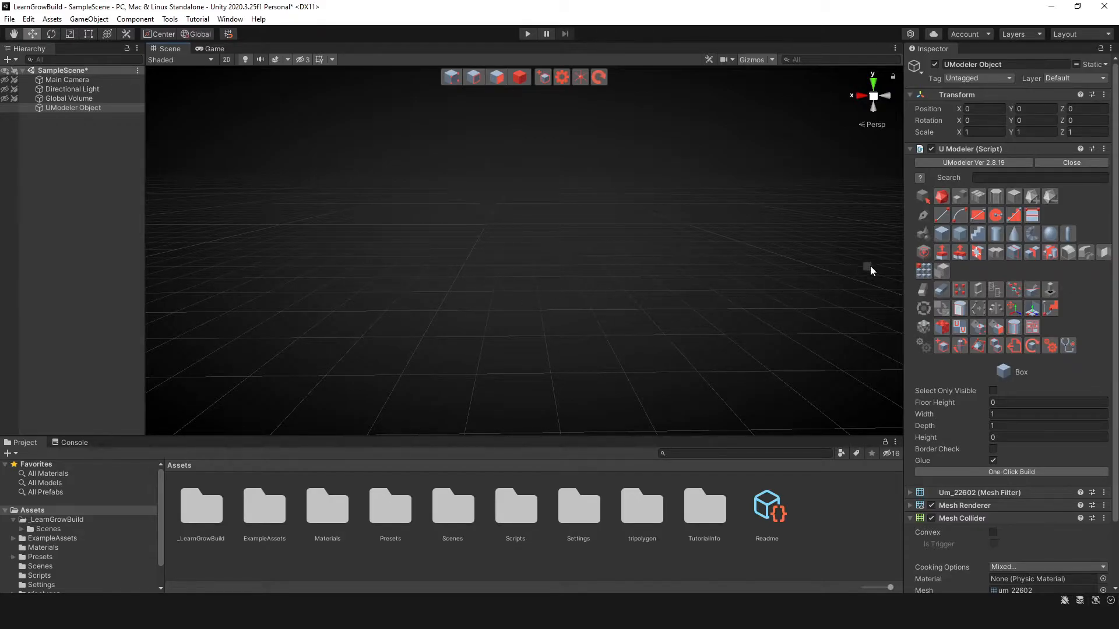
mouse_move(941, 234)
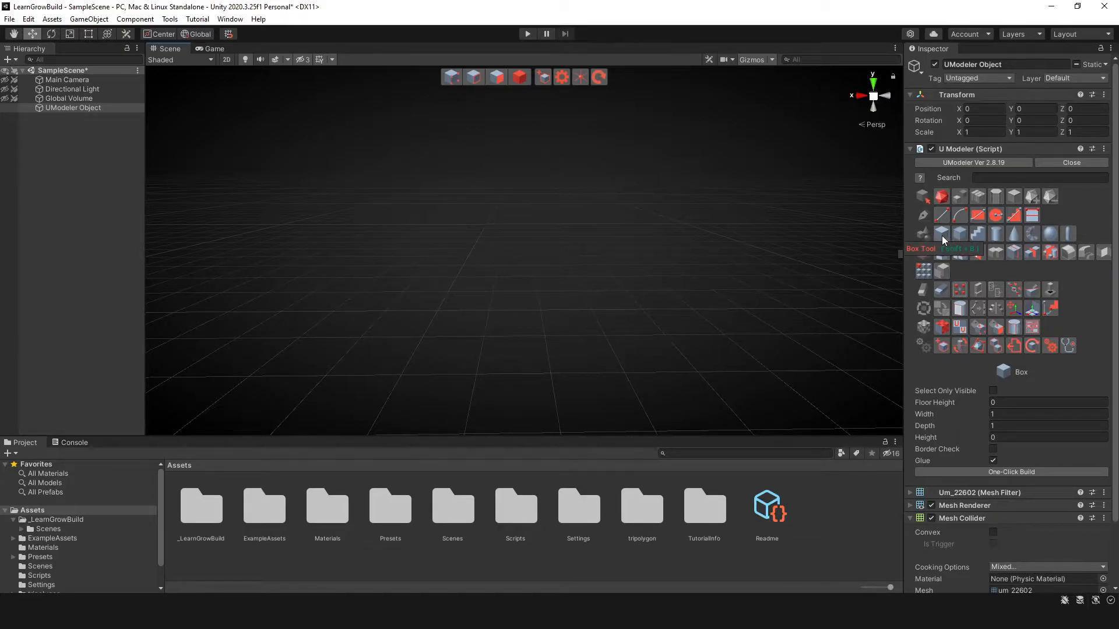
mouse_move(551, 295)
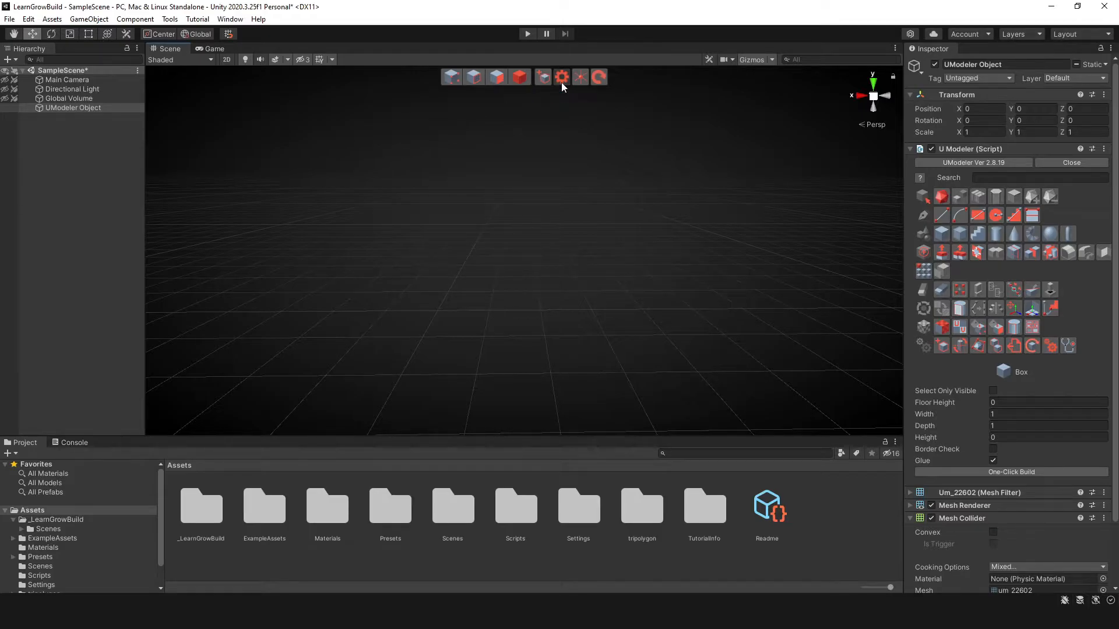
Enable World Grid snapping with a move snap size of 1 m in UModeler Settings
left_click(562, 77)
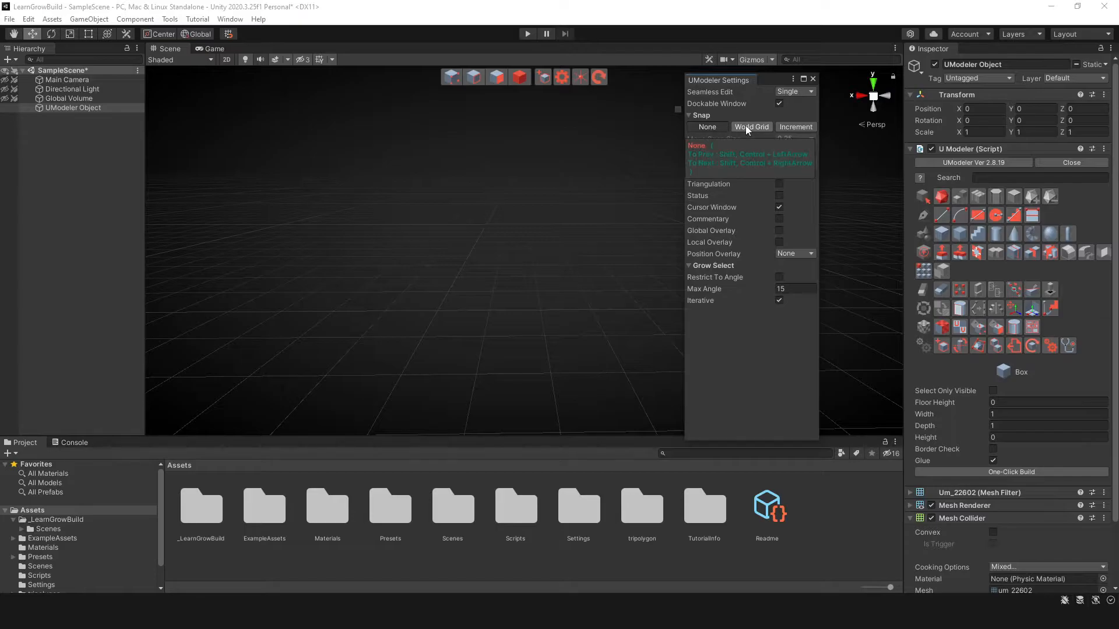
left_click(751, 126)
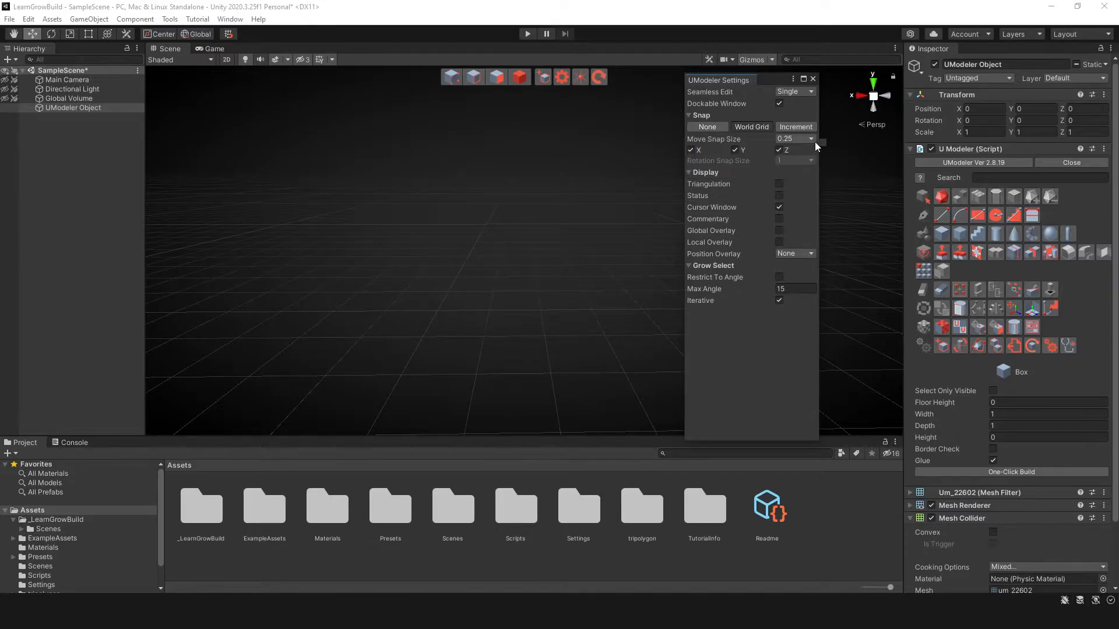
left_click(810, 138)
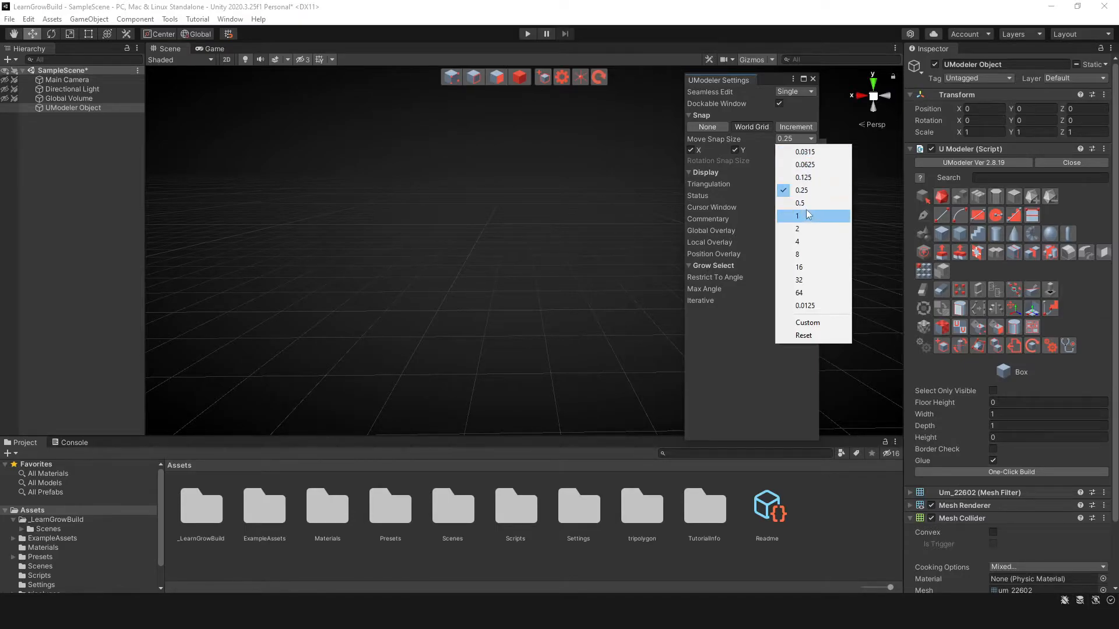
left_click(797, 214)
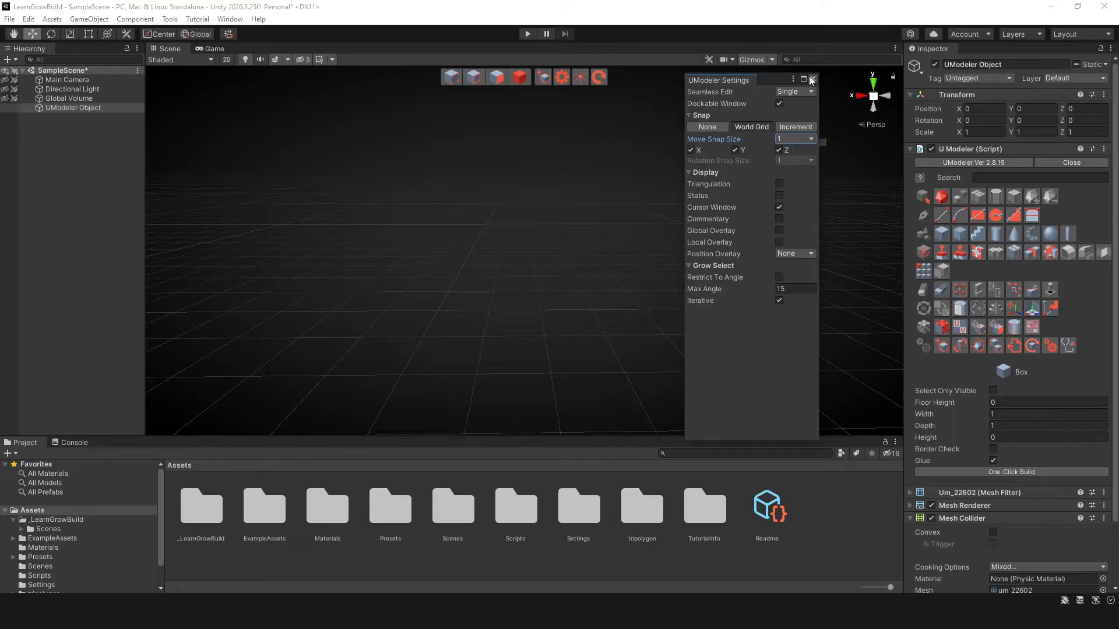
left_click(812, 80)
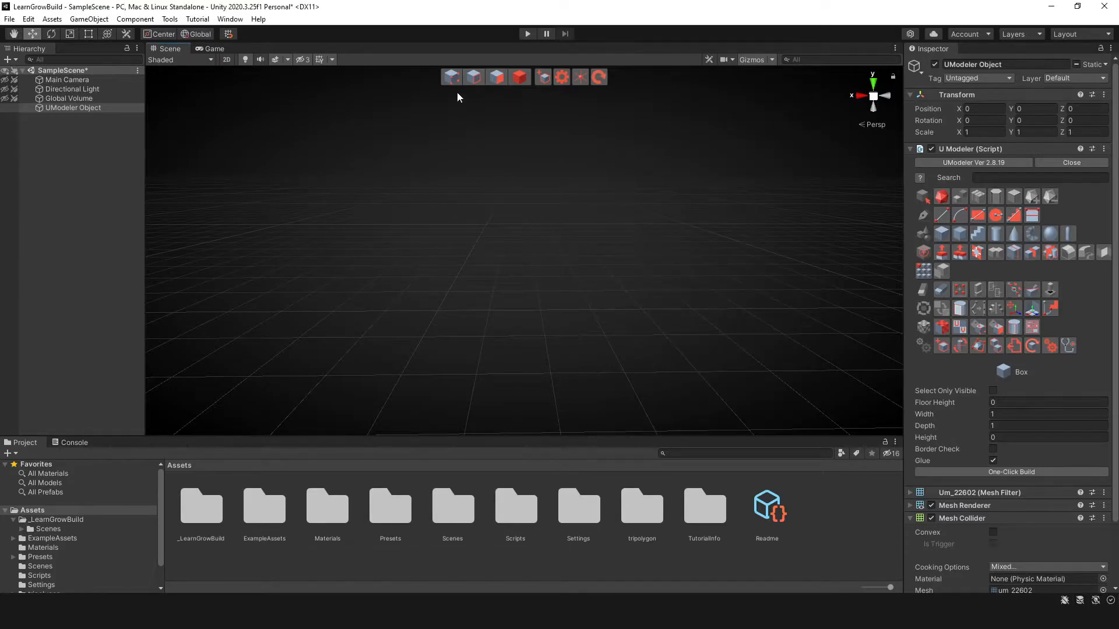
mouse_move(450, 77)
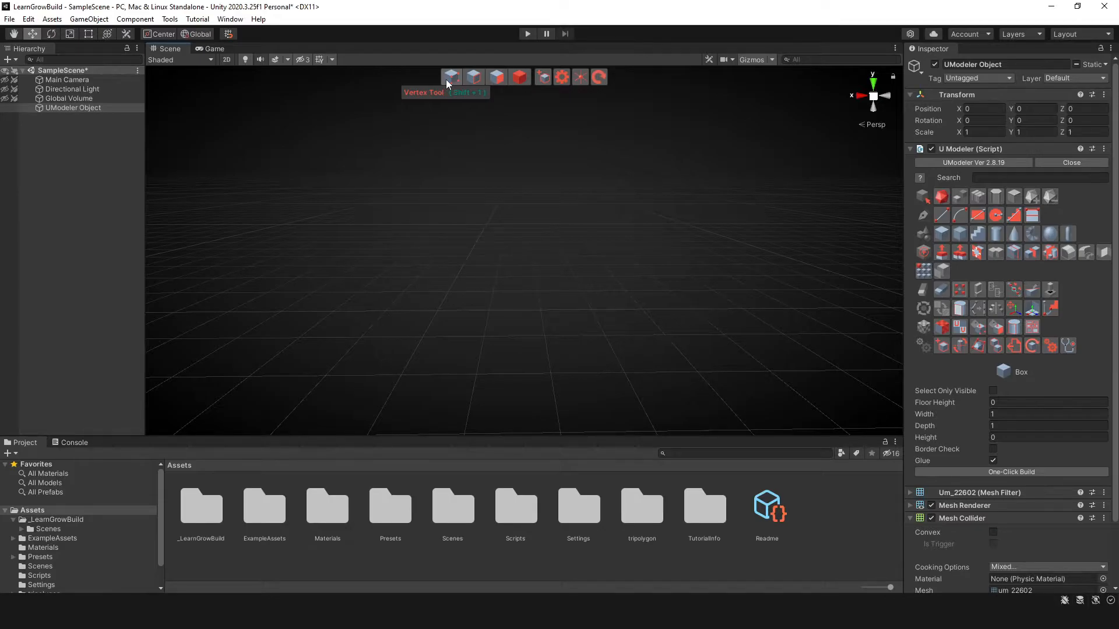
mouse_move(535, 273)
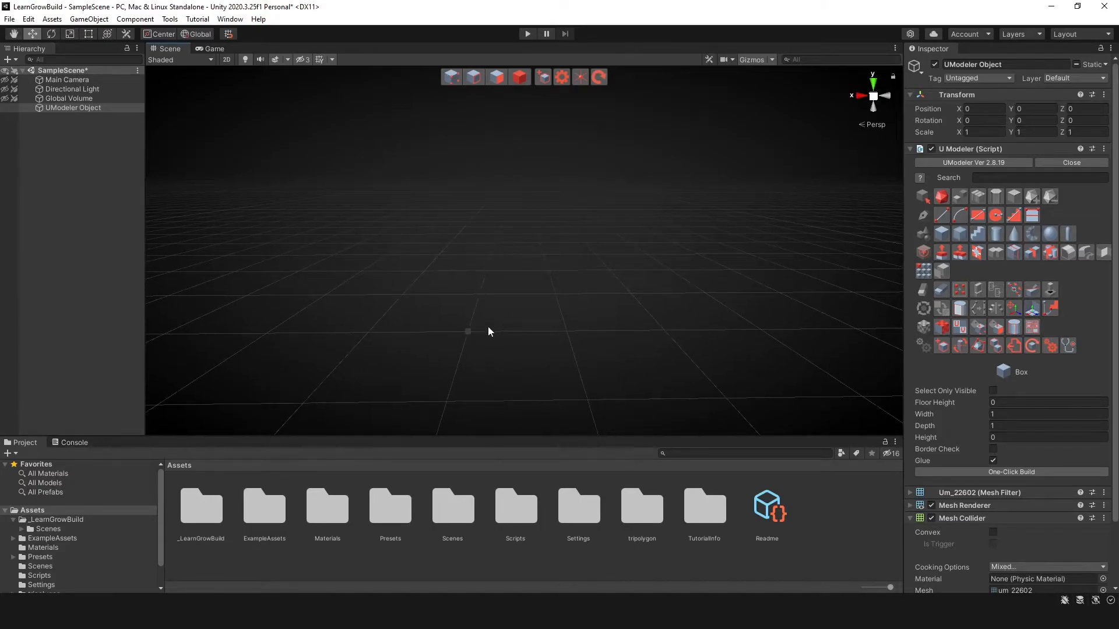
mouse_move(566, 338)
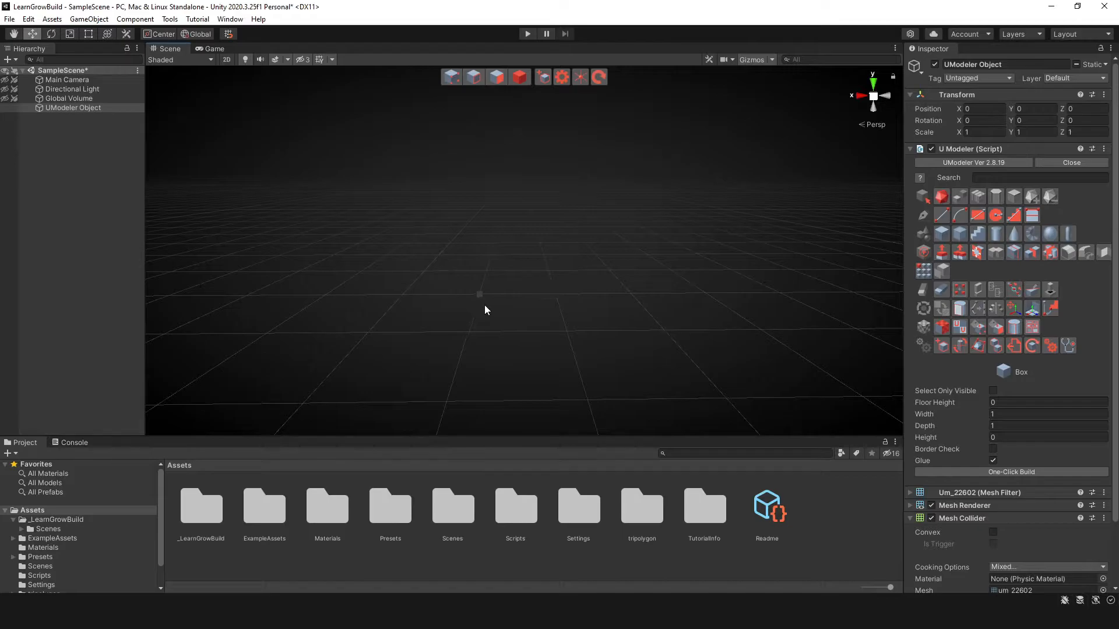
mouse_move(491, 295)
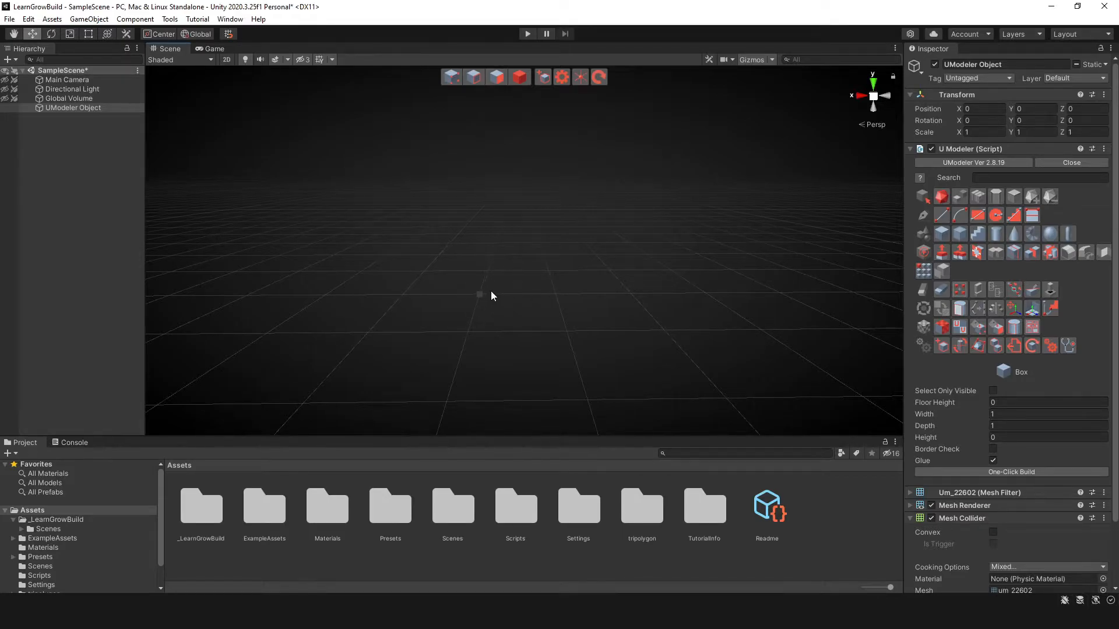
mouse_move(535, 342)
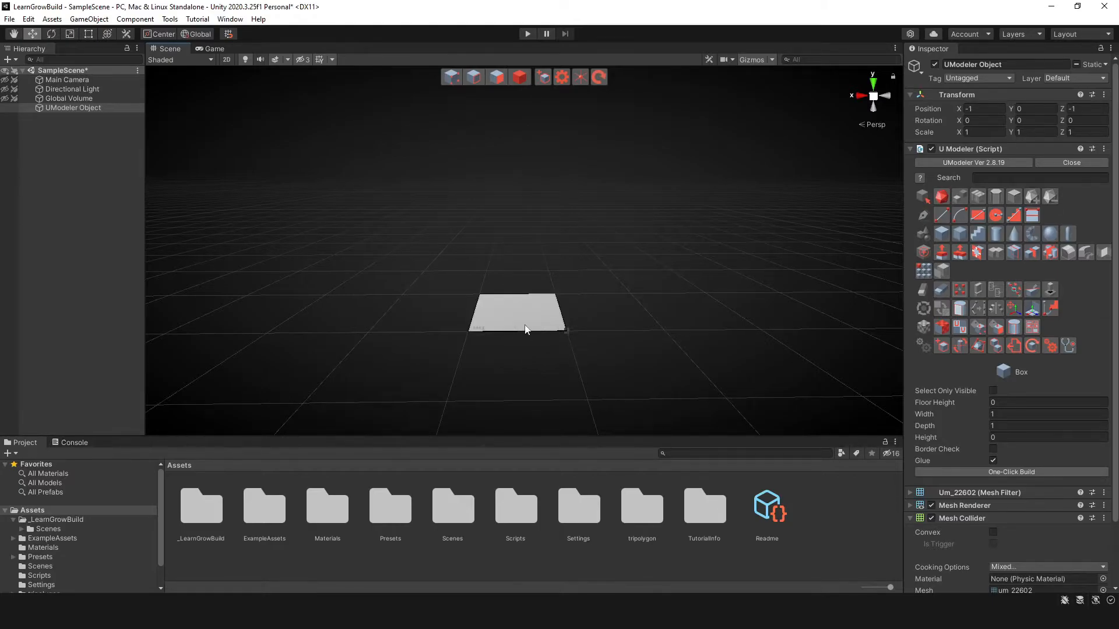
Pull the 1×1 base up into a 1 m tall box and look down on it
left_click_drag(564, 332, 724, 397)
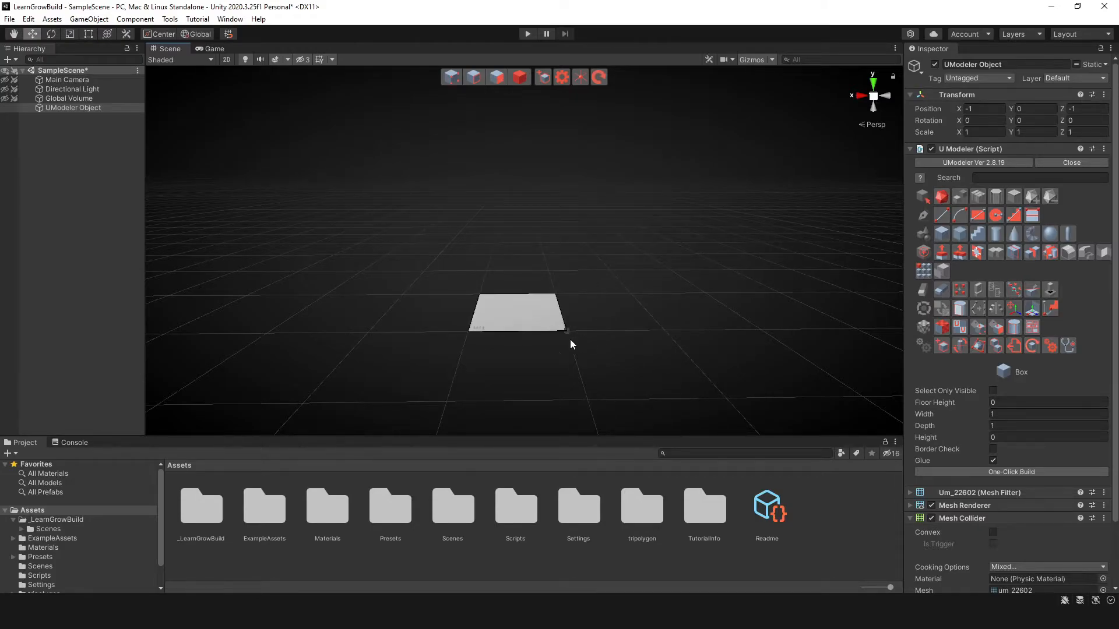
mouse_move(549, 336)
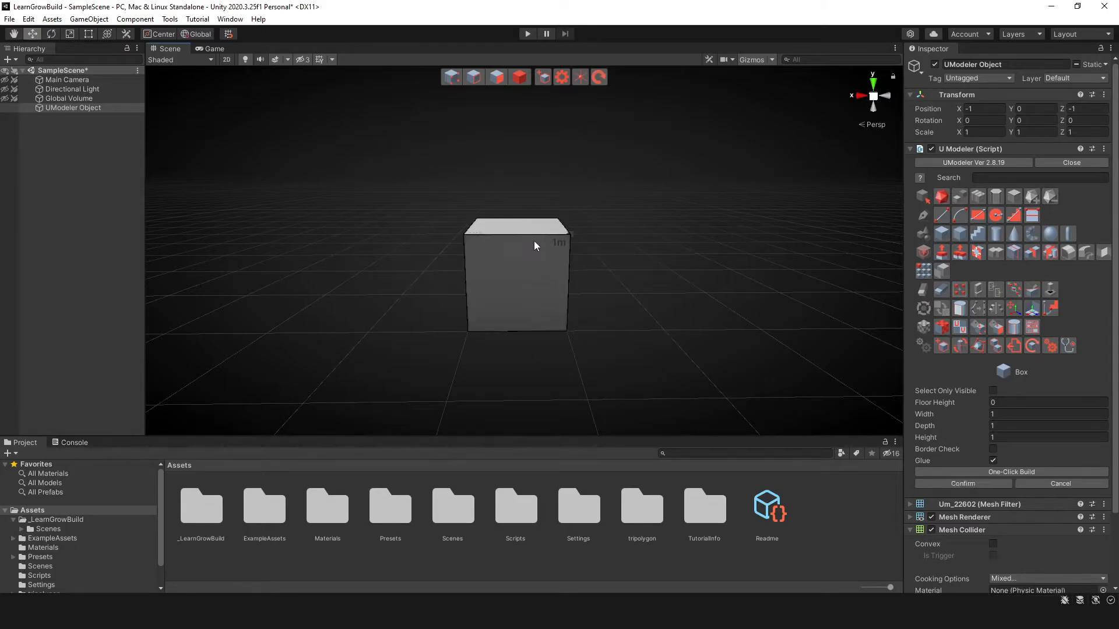
left_click_drag(534, 245, 598, 282)
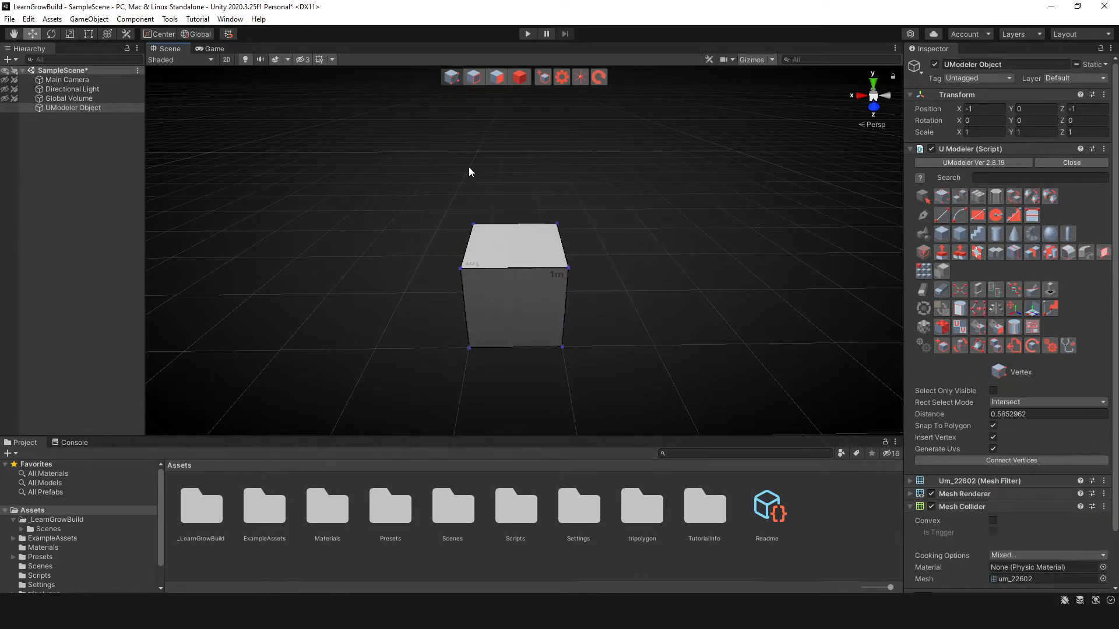
Move the box's top corners outward along X so one side becomes slanted
left_click(469, 268)
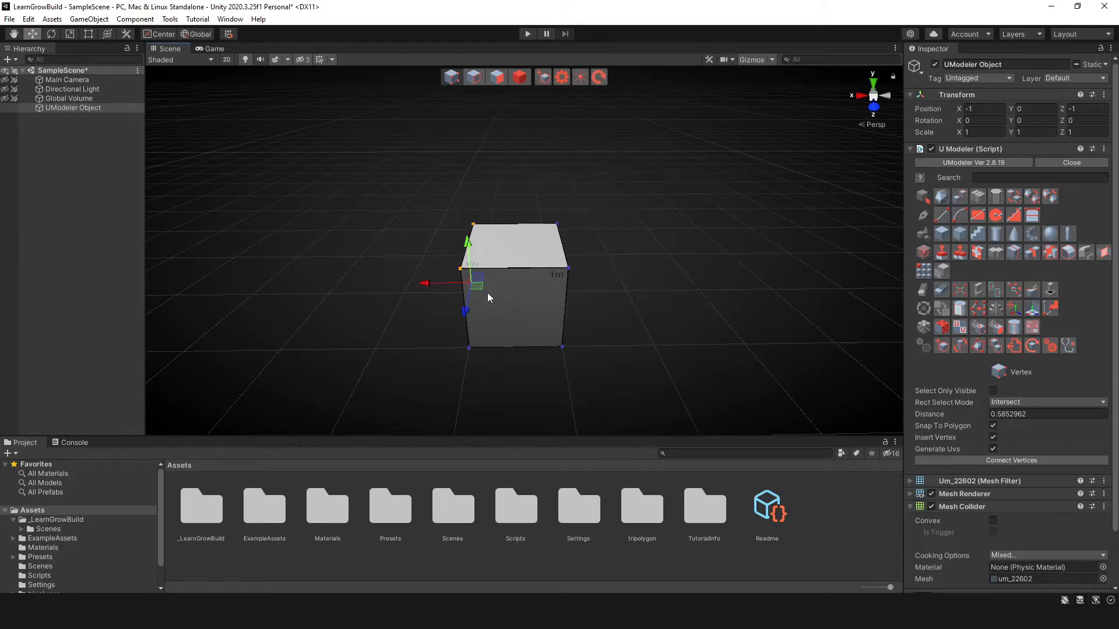
left_click_drag(488, 297, 520, 256)
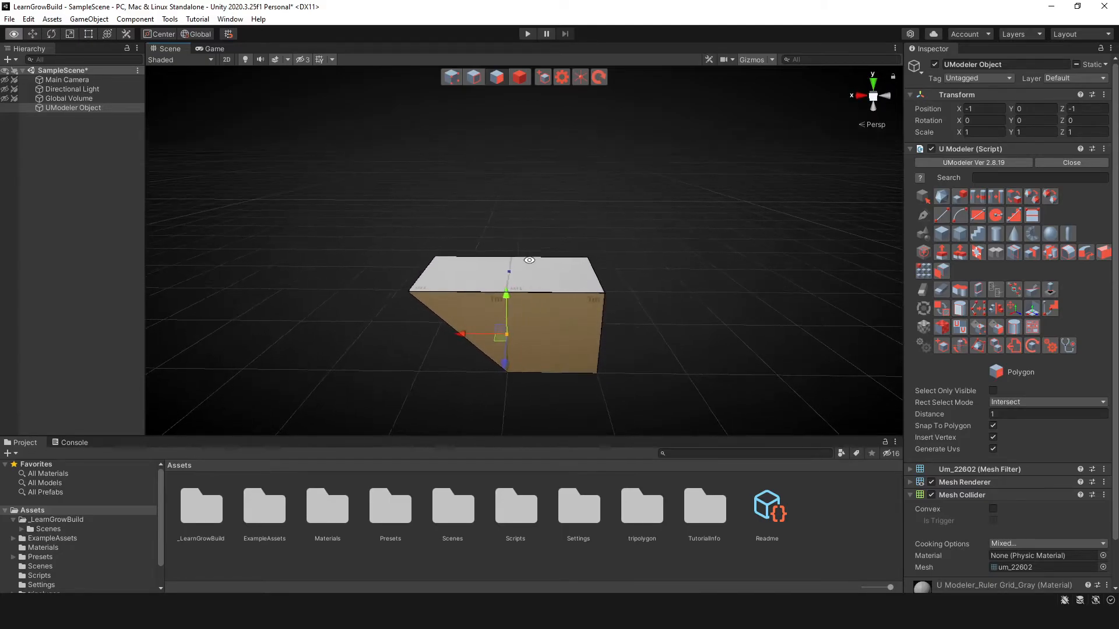
Switch to the Object tool so the whole slanted box is selected
left_click(520, 77)
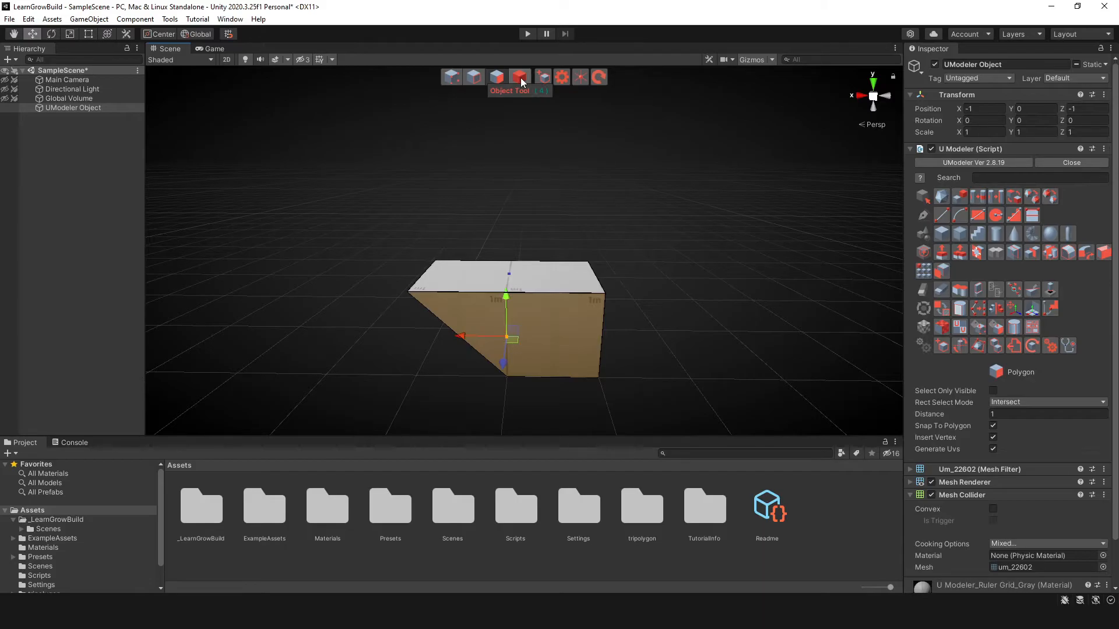
left_click(520, 77)
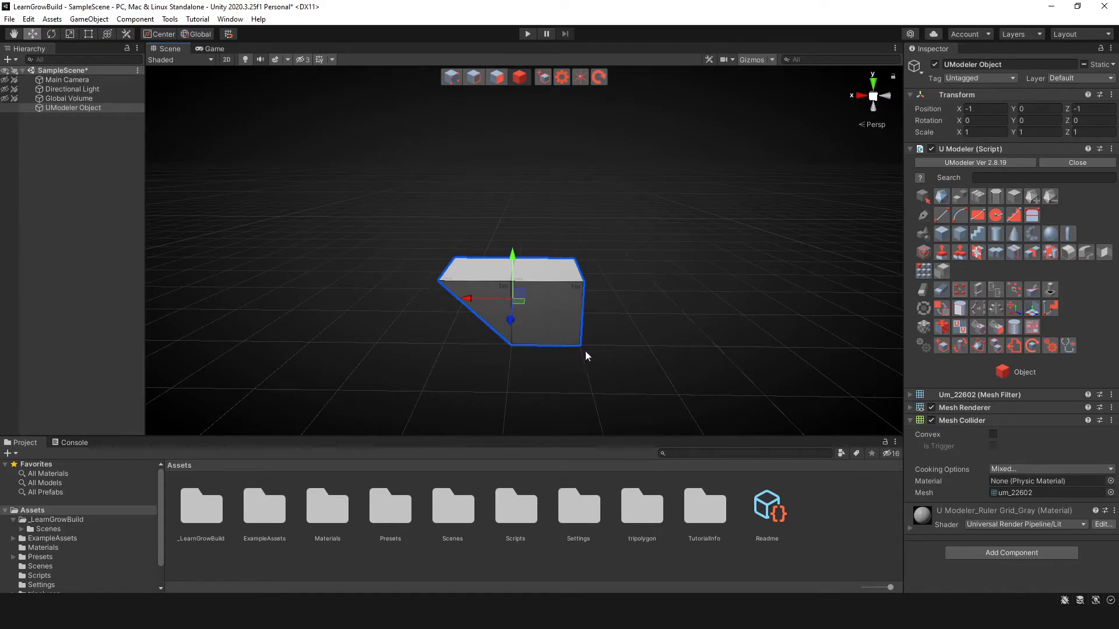
mouse_move(627, 278)
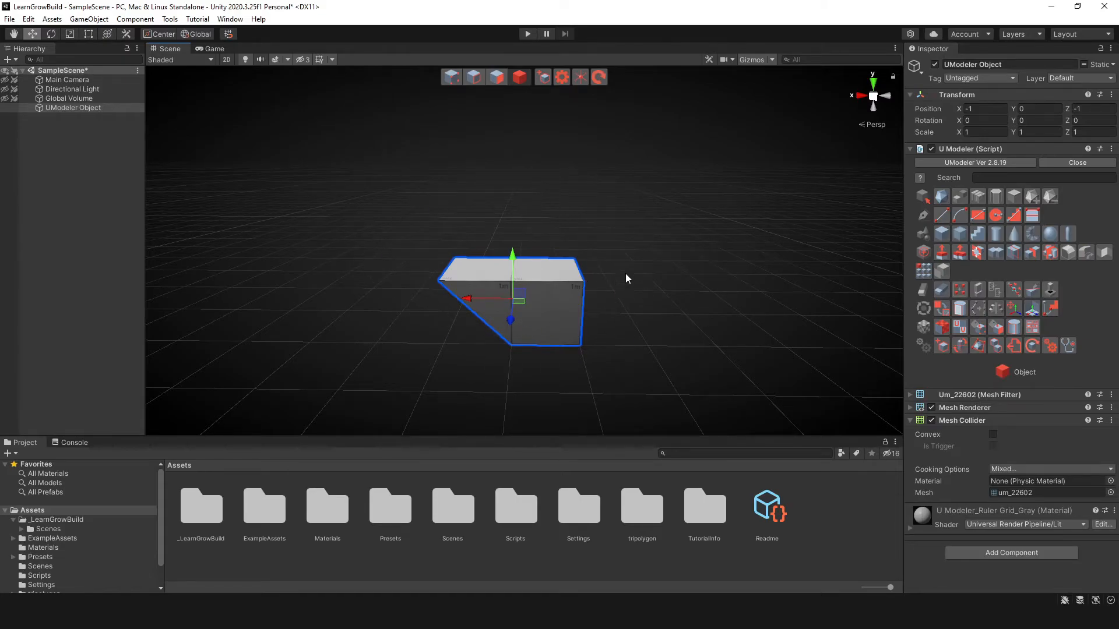
mouse_move(500, 281)
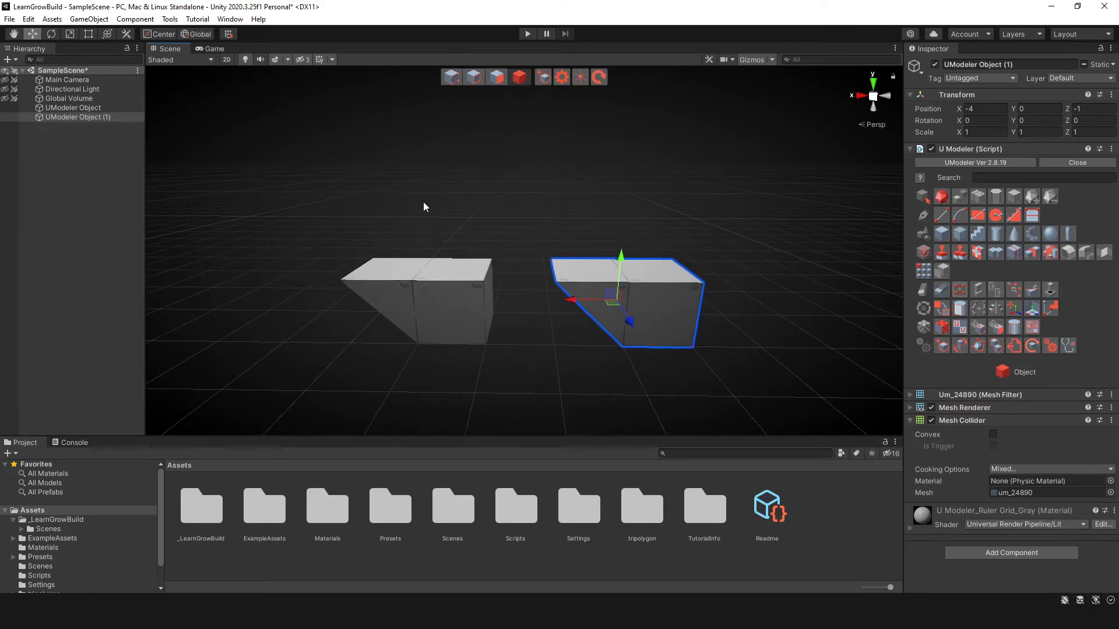
mouse_move(463, 290)
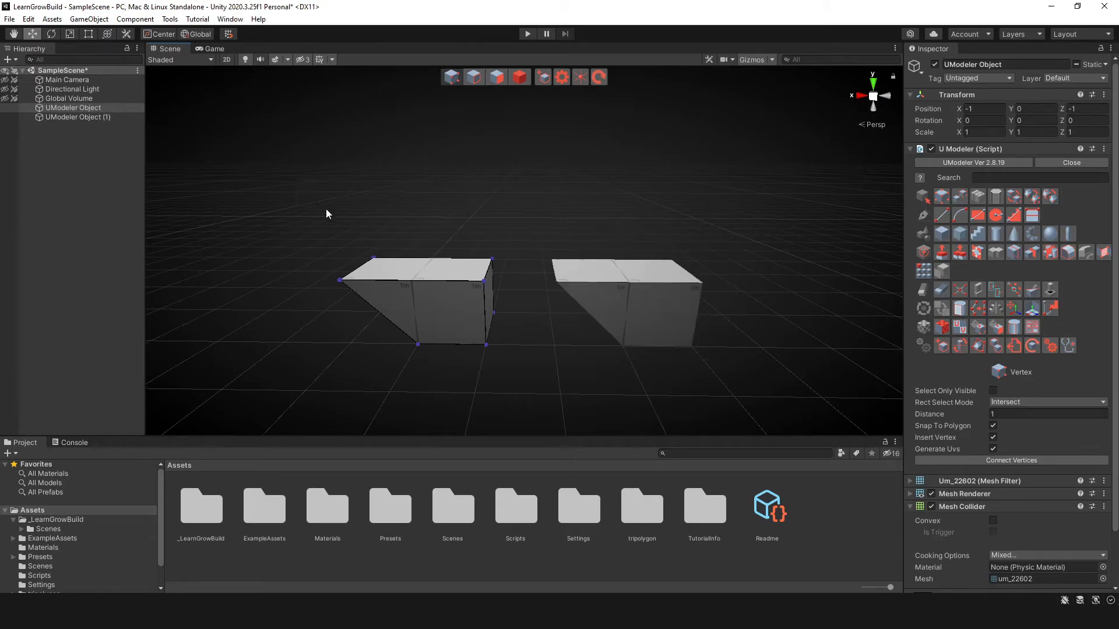
Select the first box's corners and return to whole-object selection
left_click(417, 300)
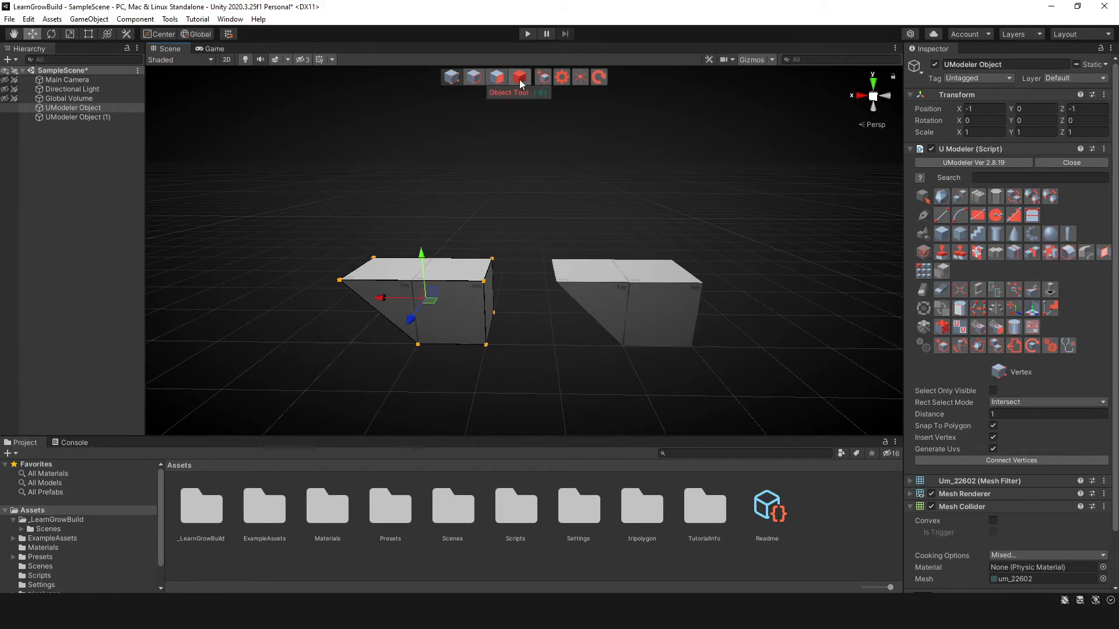
left_click(520, 77)
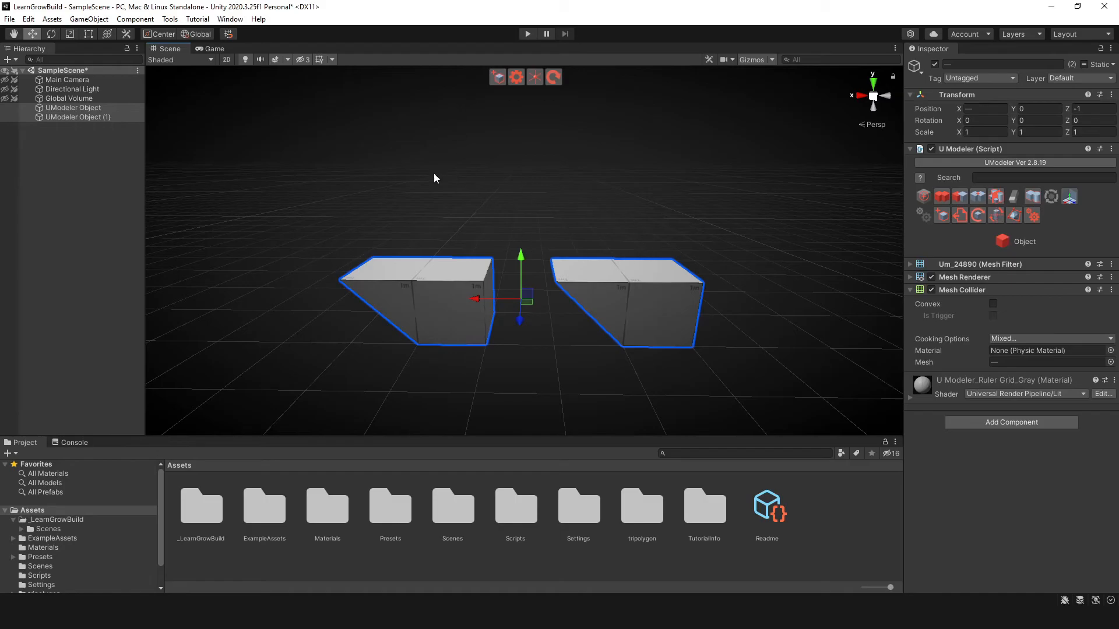
mouse_move(650, 295)
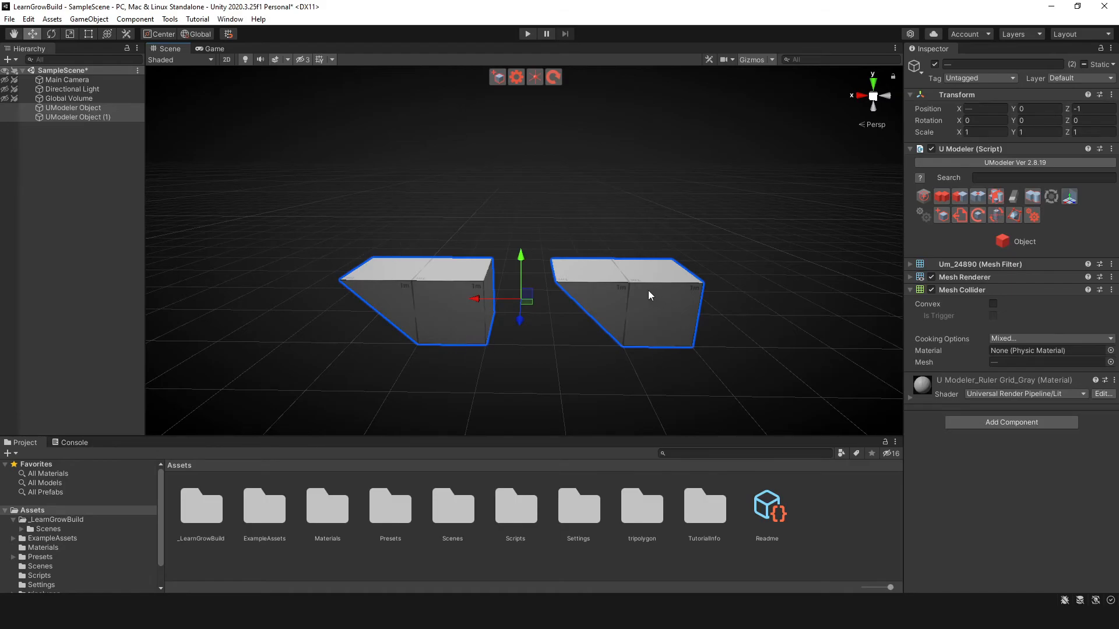